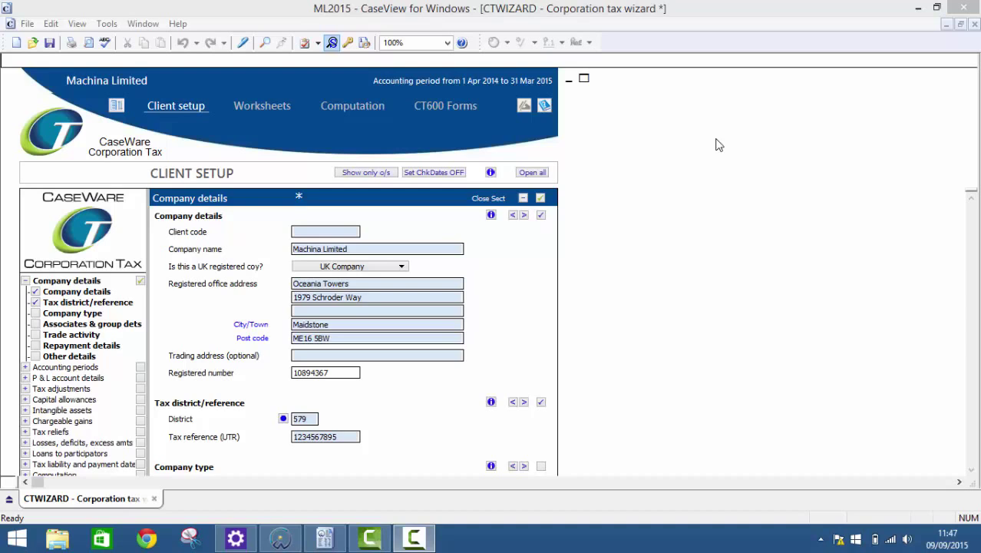
mouse_move(368, 116)
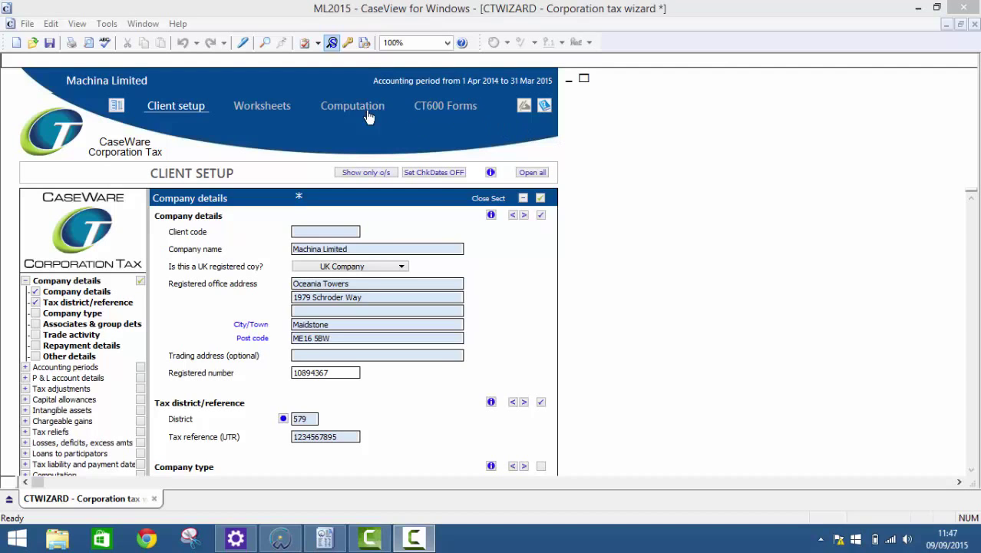
Switch from Machina Limited's client setup to the corporation tax computation via the header links
click(262, 105)
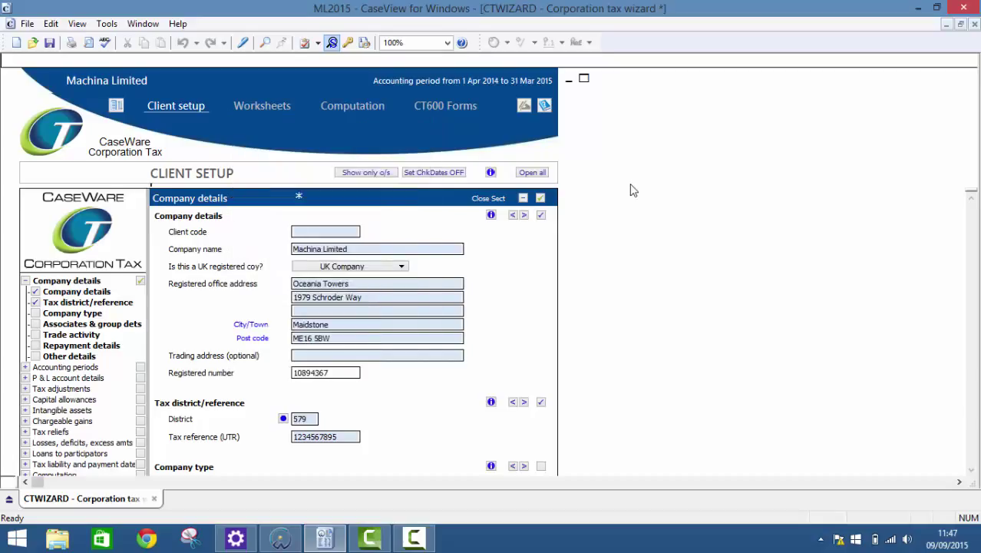
click(352, 105)
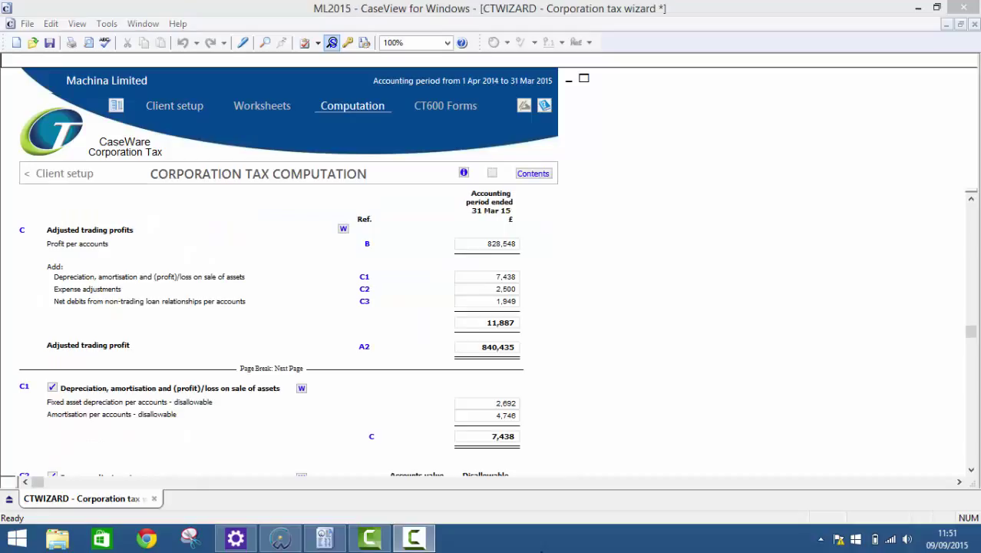
mouse_move(363, 247)
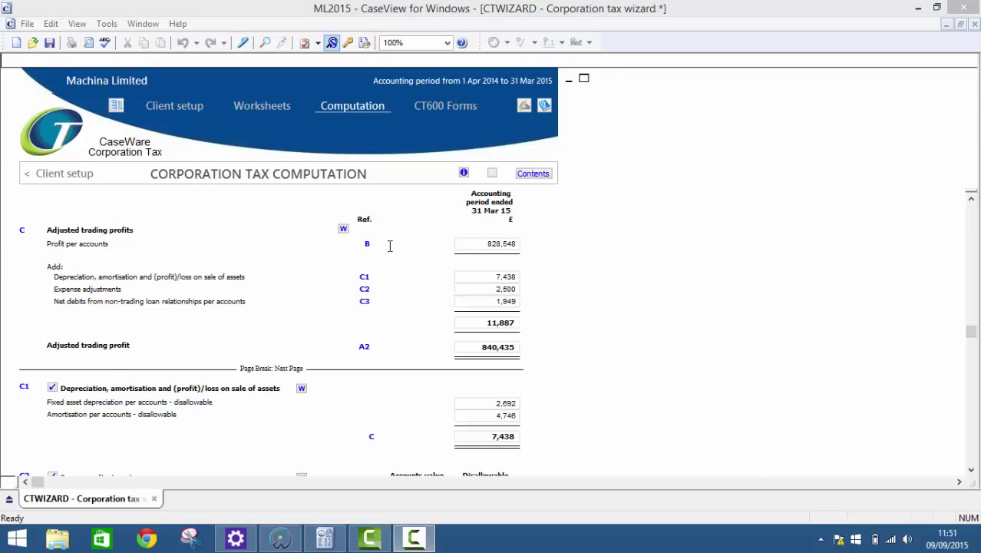
Go back to client setup, then open the capital allowances worksheet showing the printing machinery
click(175, 106)
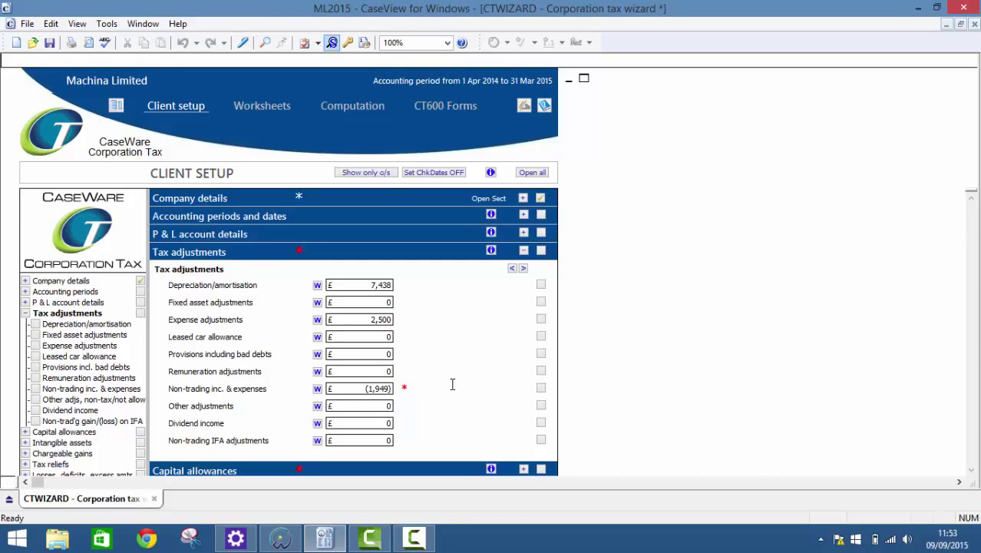
click(262, 105)
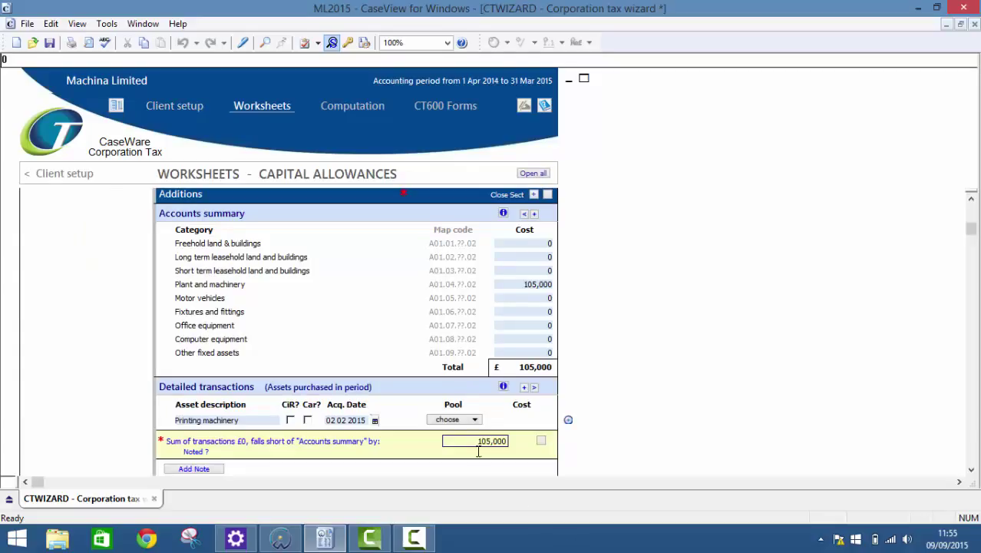
Open the R & D expenditure relief worksheet from the Tax reliefs section
click(474, 419)
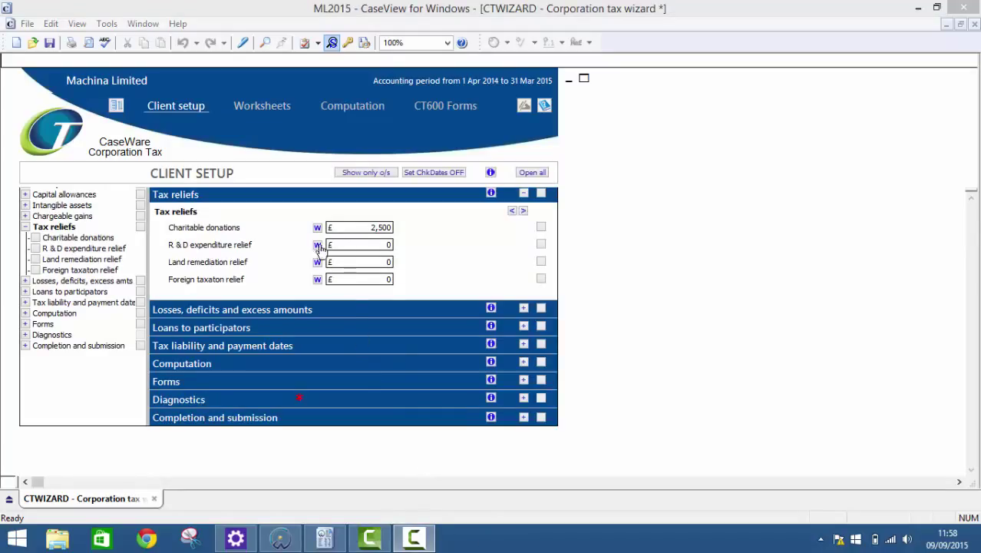
click(317, 244)
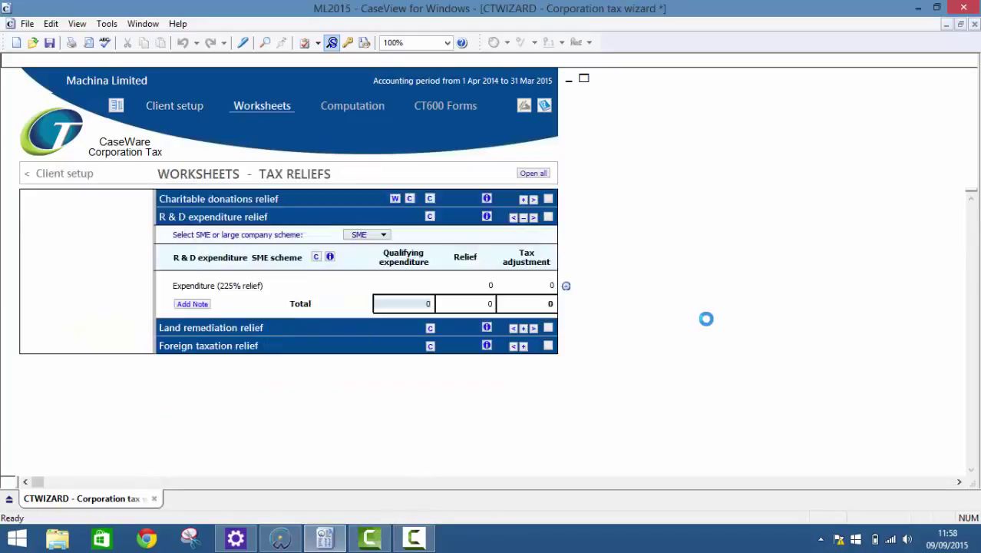
Drop down the SME or large company scheme selector to view the scheme options
click(383, 235)
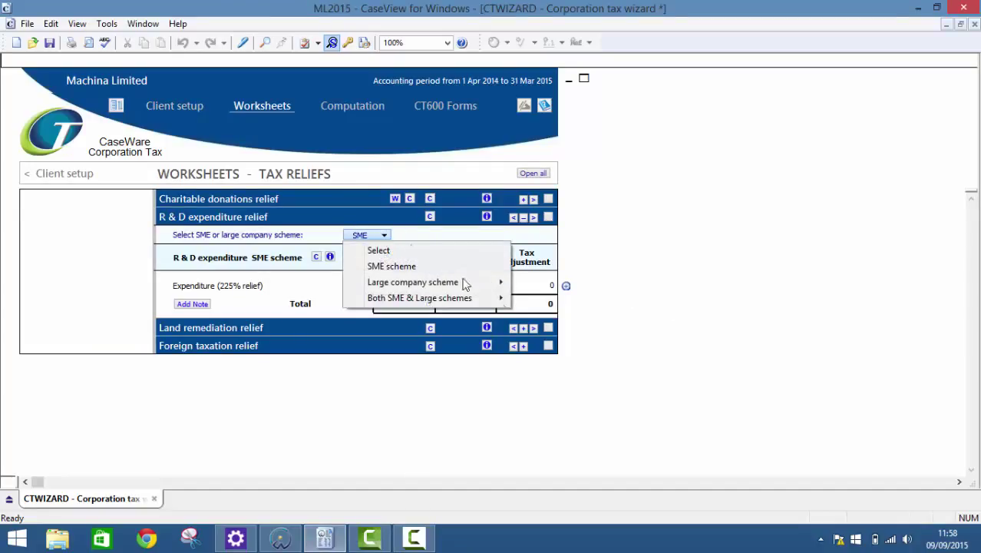
mouse_move(412, 282)
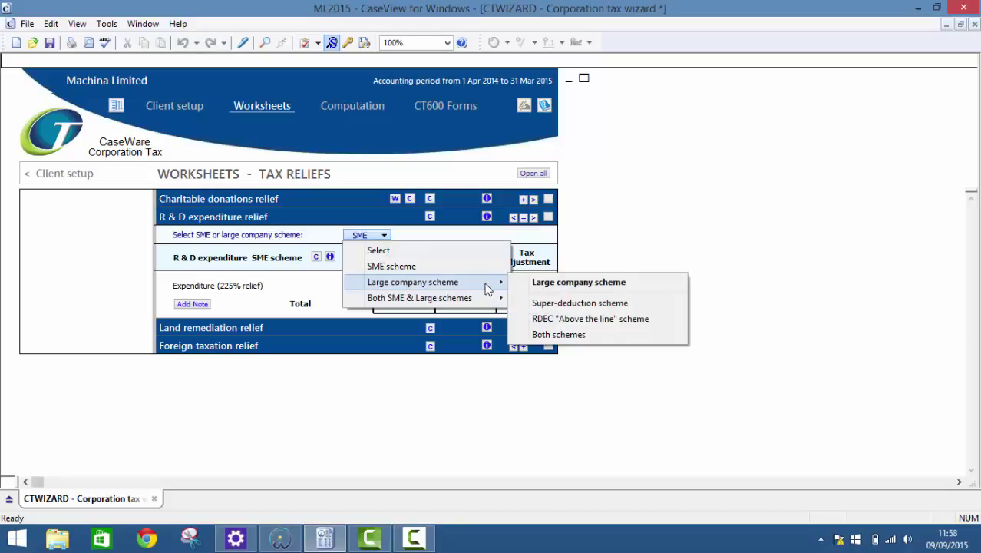